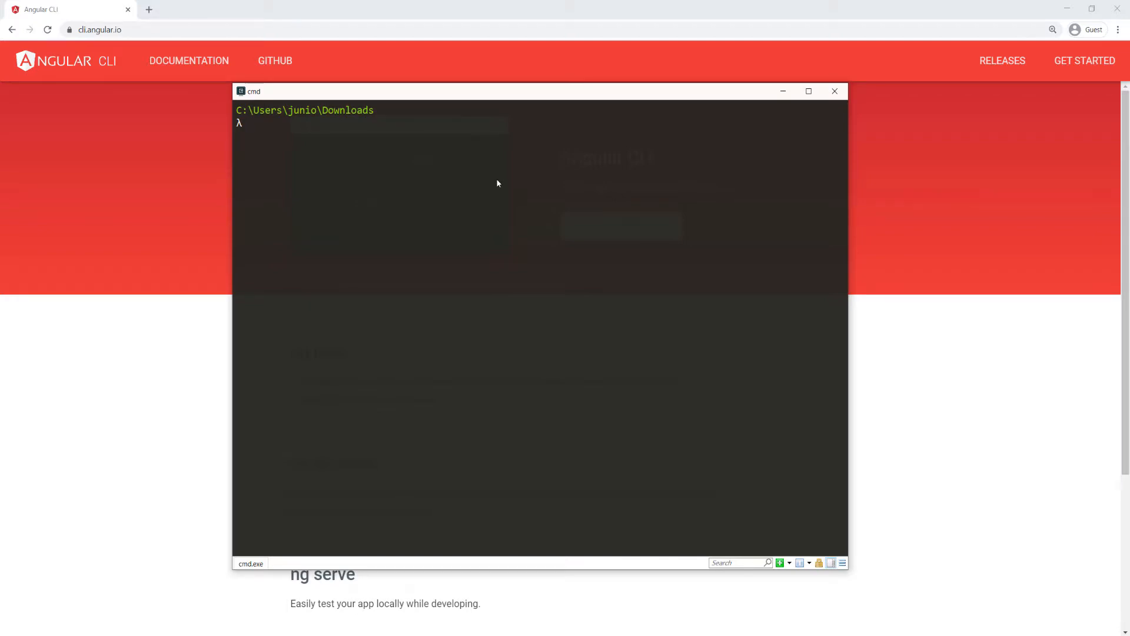
Run 'ng new angularhttp' accepting strict mode, routing and CSS stylesheets to generate the project.
text(n)
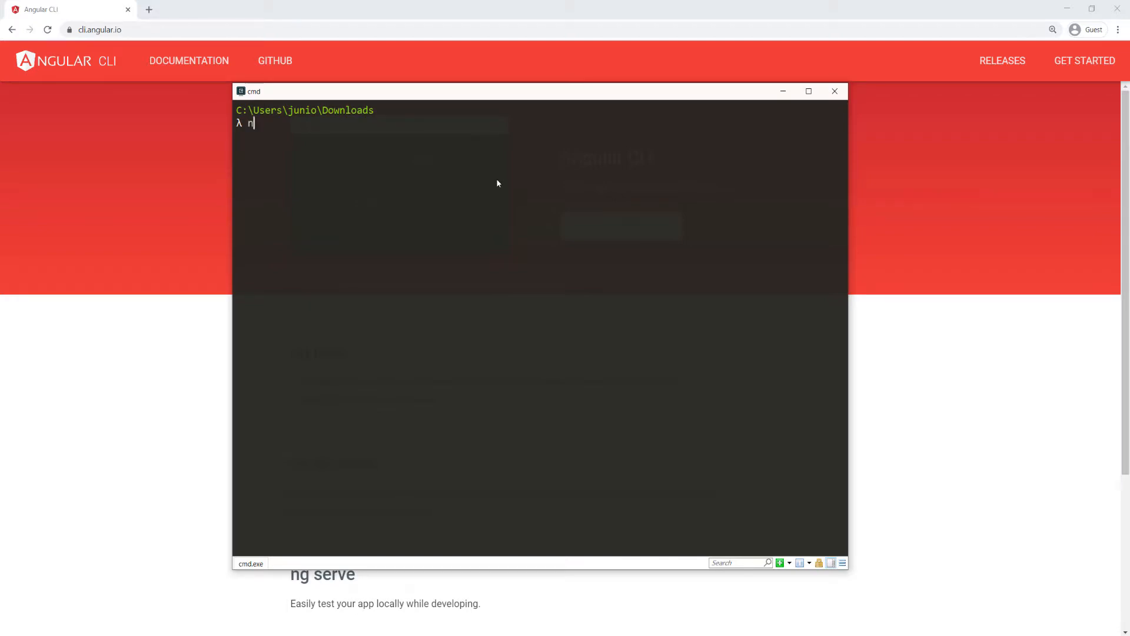
text(g new)
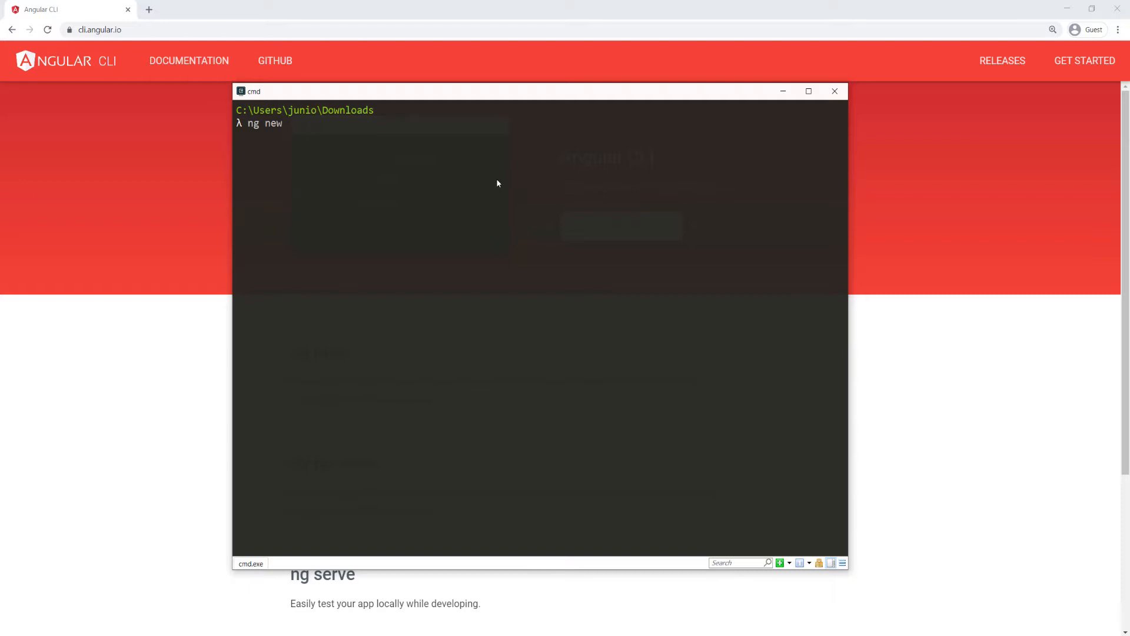
text(angularht)
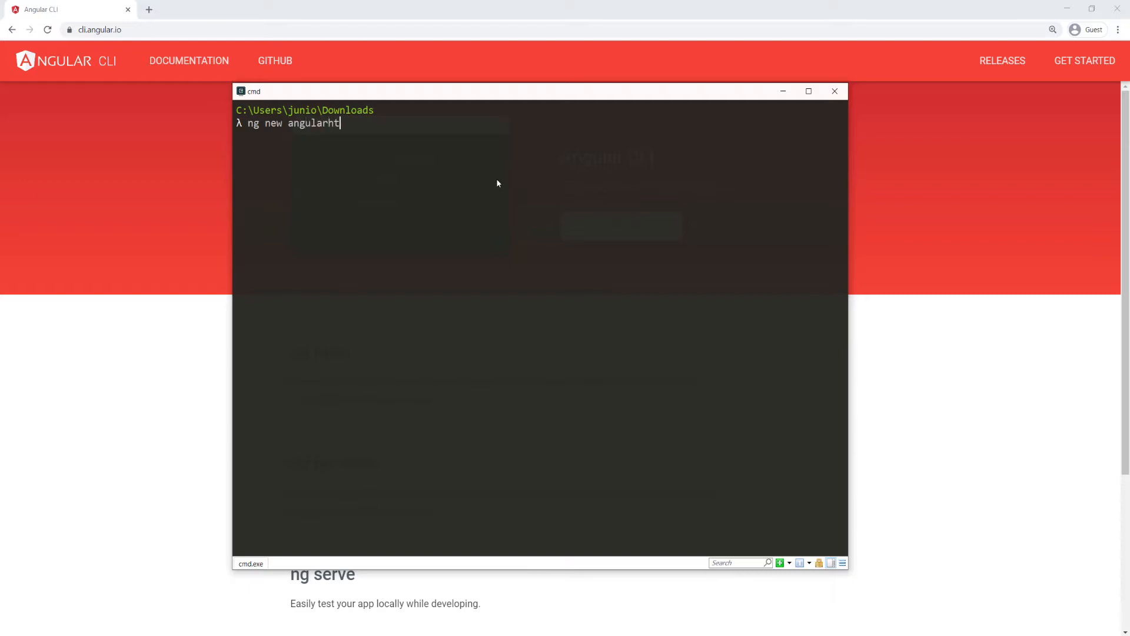
text(tp)
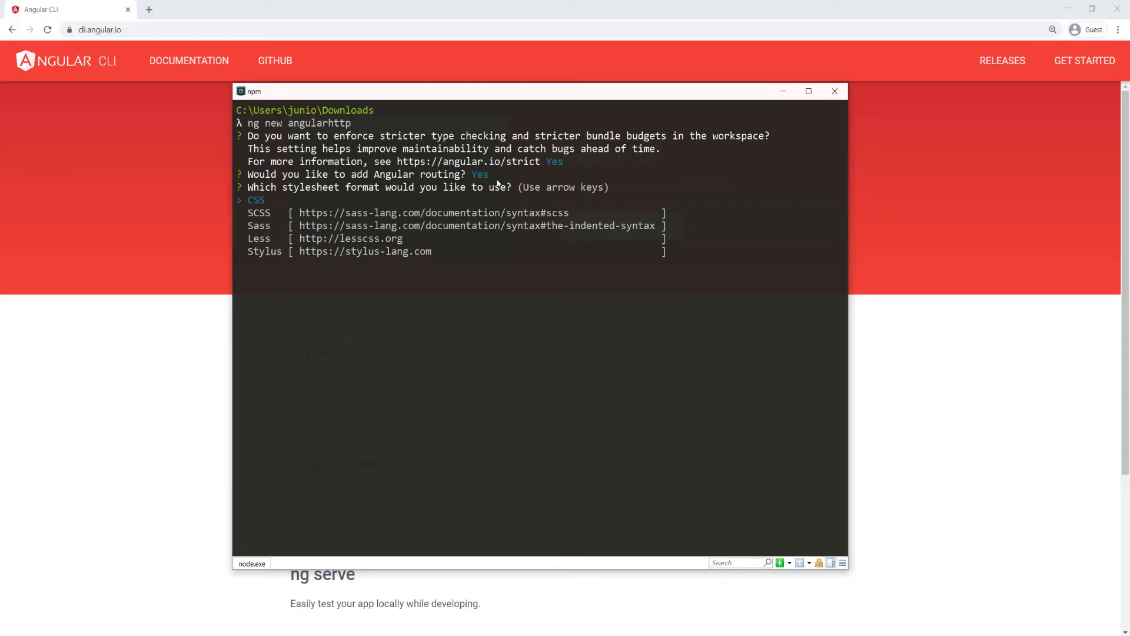
key(Return)
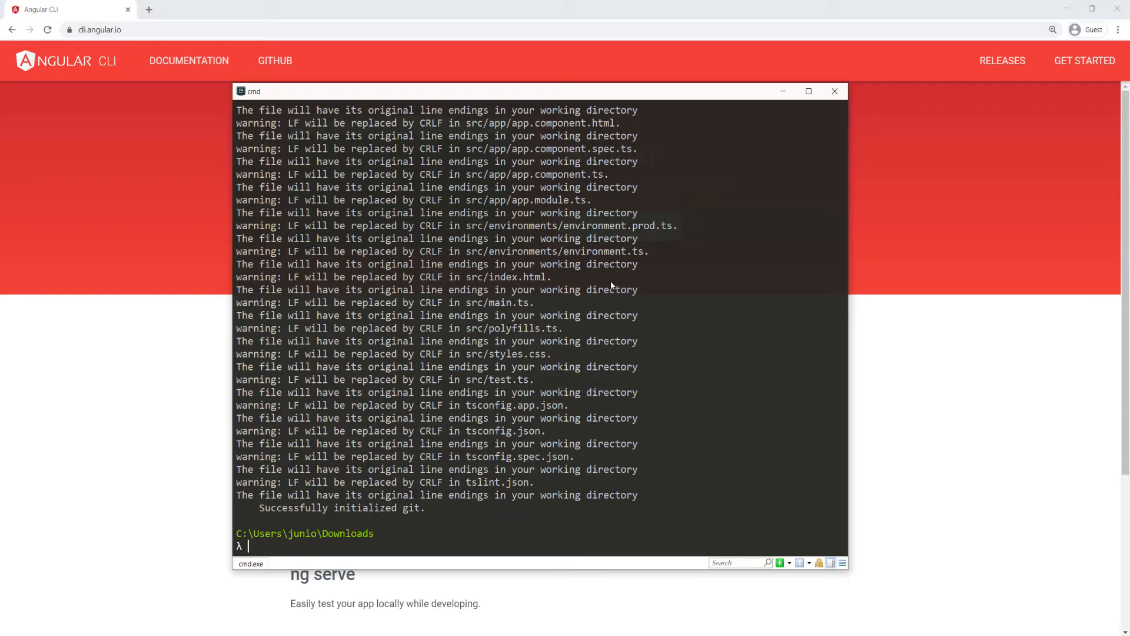
Change into the angularhttp folder and launch it in Visual Studio Code with 'code .'.
text(cd angu)
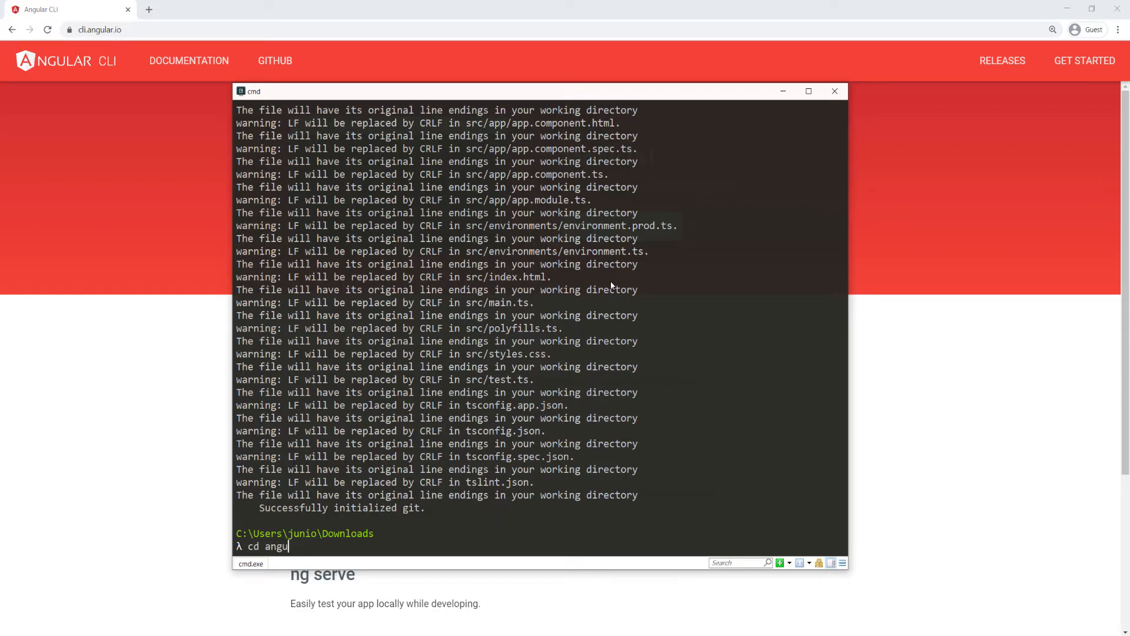
key(Return)
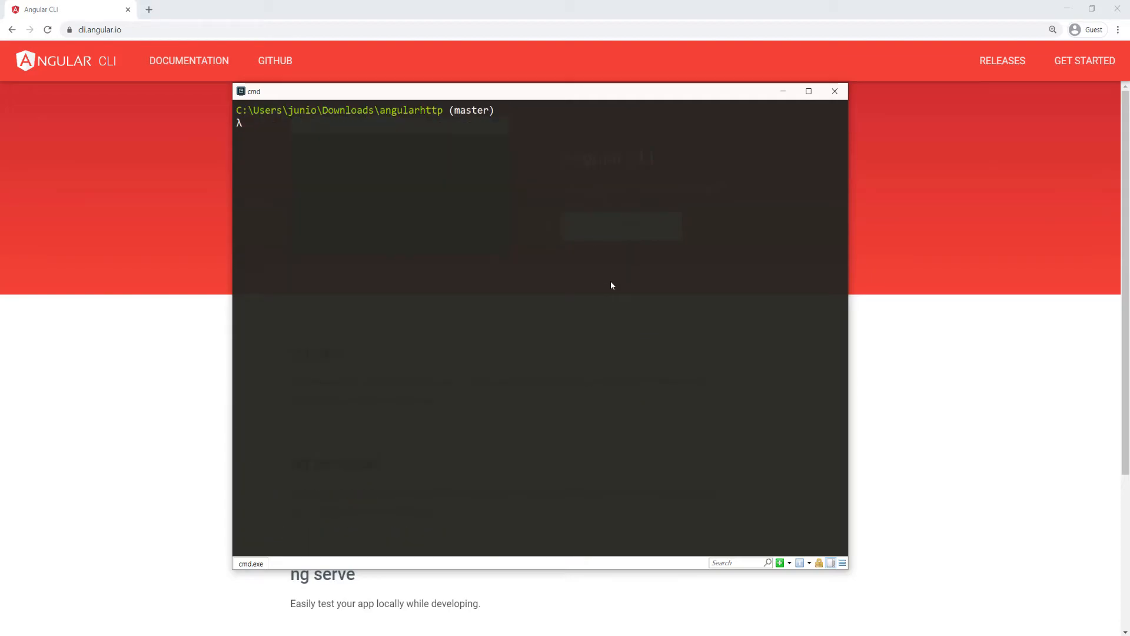
text(code .)
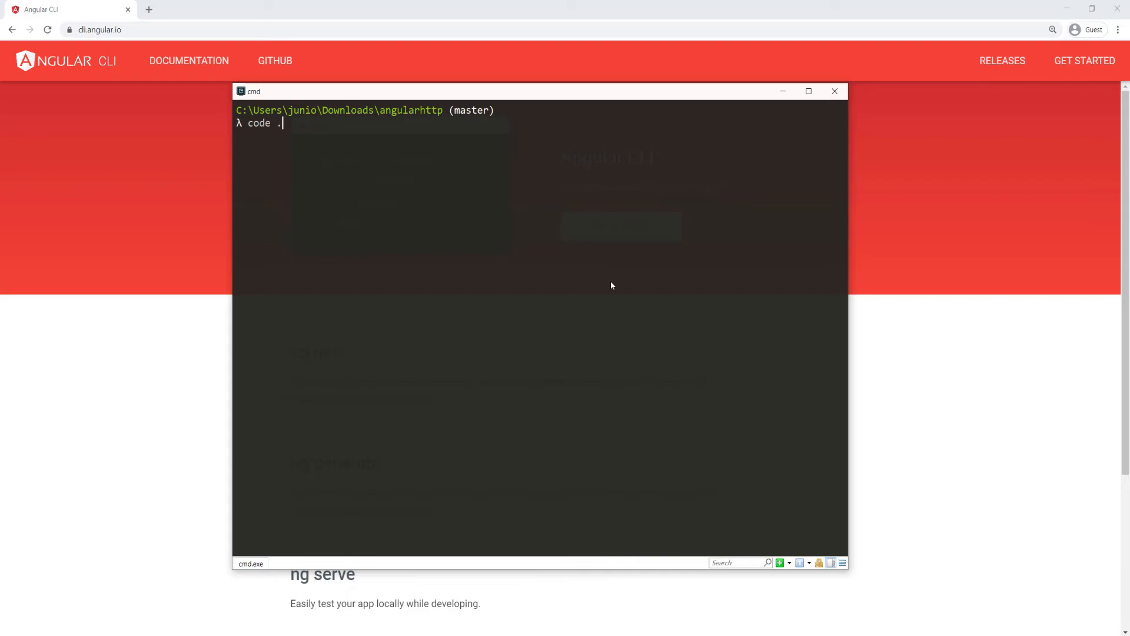
key(Return)
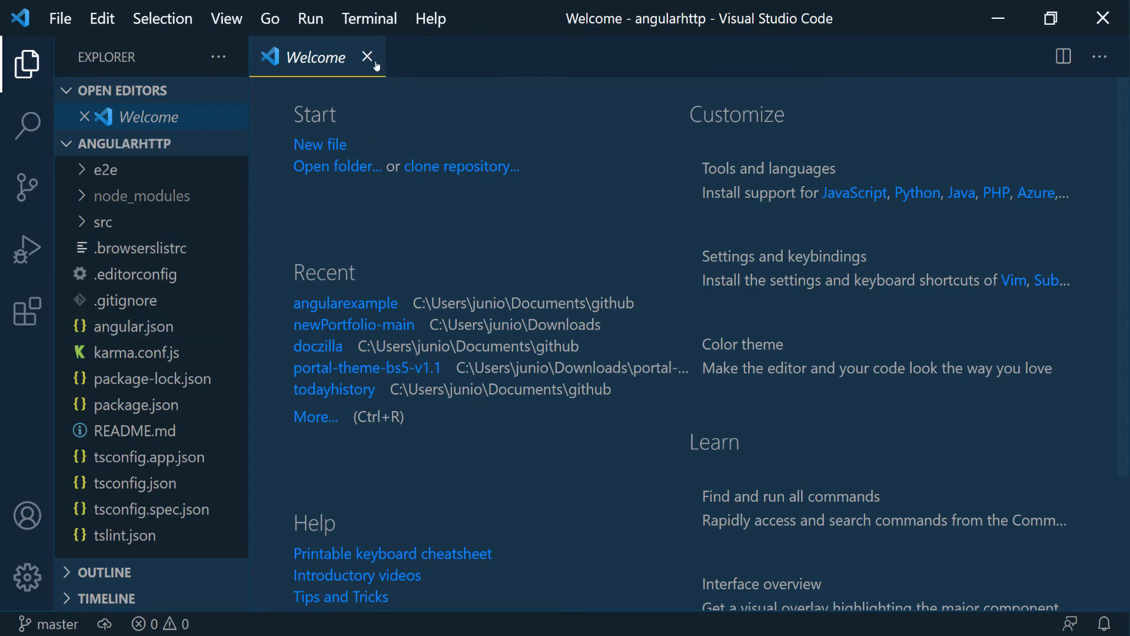
Dismiss the Welcome tab and expand src to show app, assets, environments and main.ts.
click(367, 56)
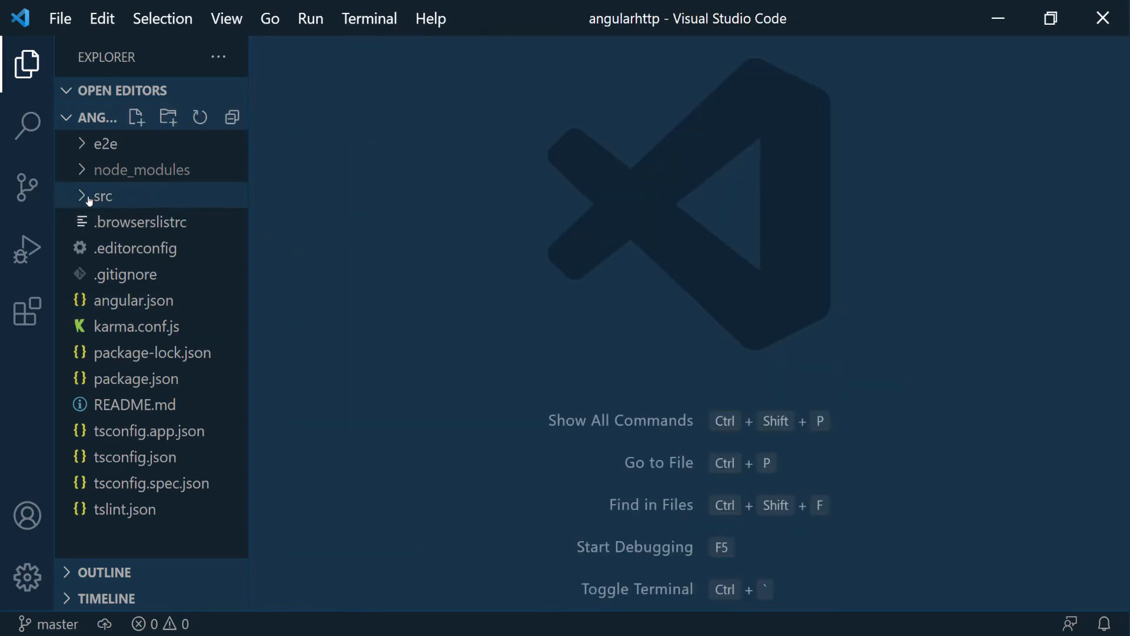
click(104, 195)
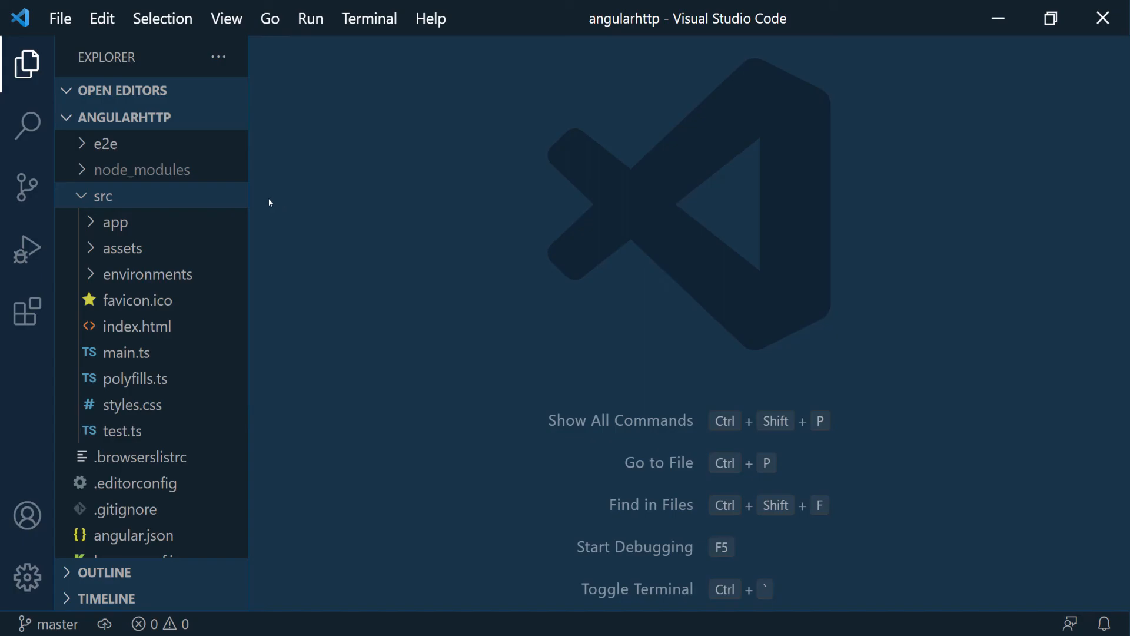